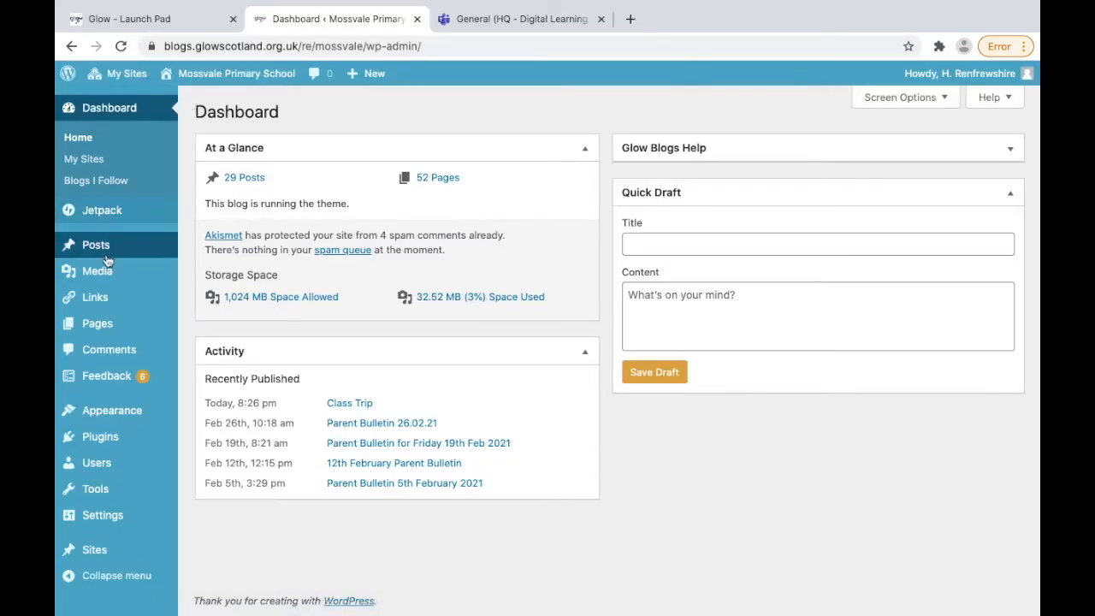
{"action": "mouse_move", "coordinate": [96, 244]}
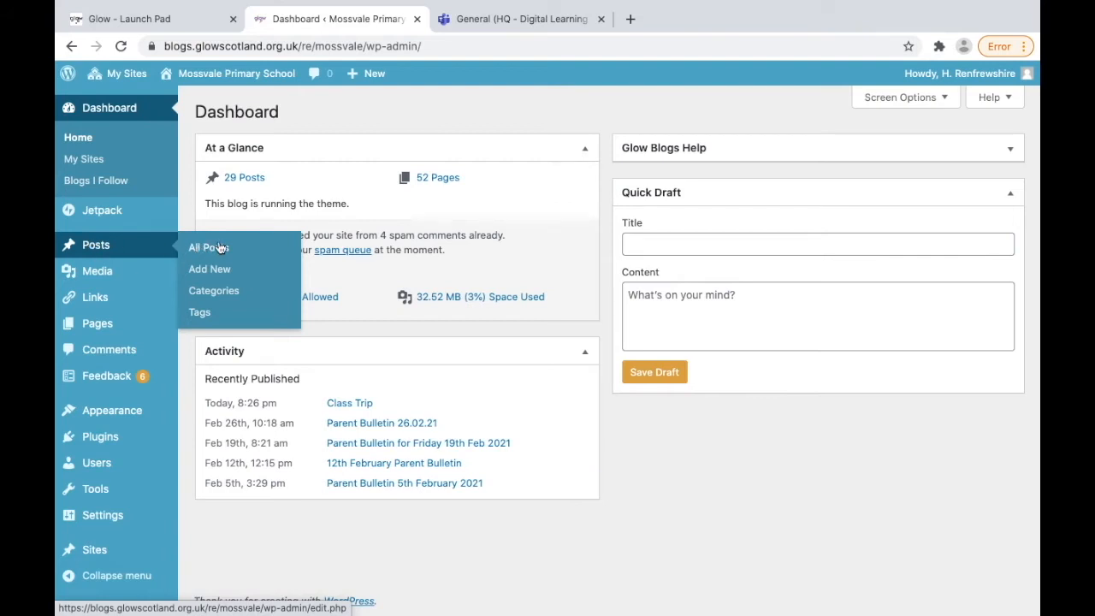
Step: Create a new post category named 'Covid 19 - Updates' from the Categories page
{"action": "left_click", "coordinate": [214, 291]}
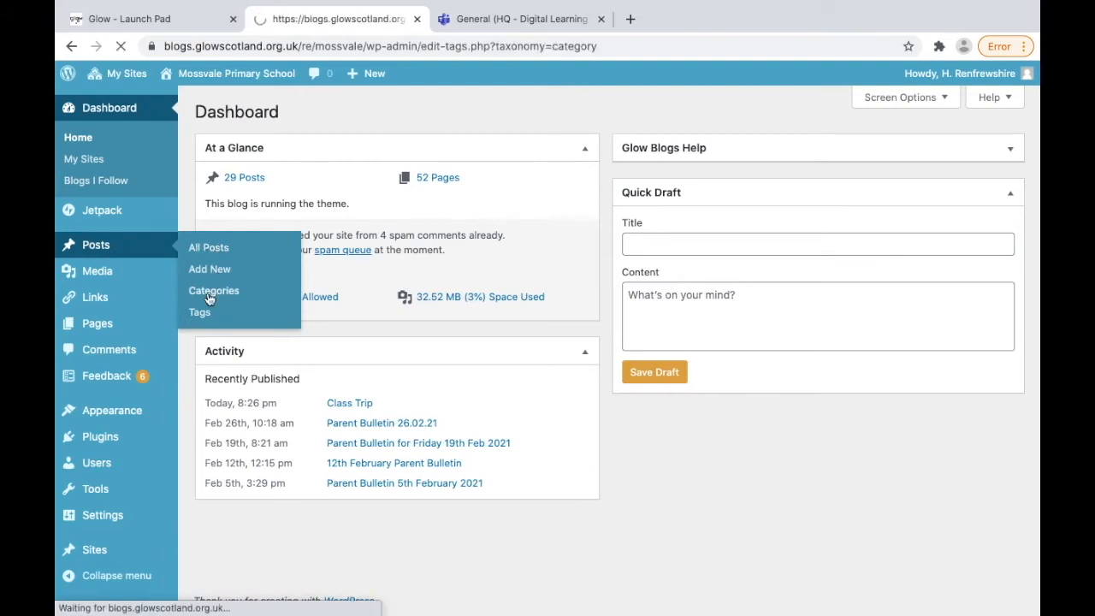
{"action": "left_click", "coordinate": [214, 291]}
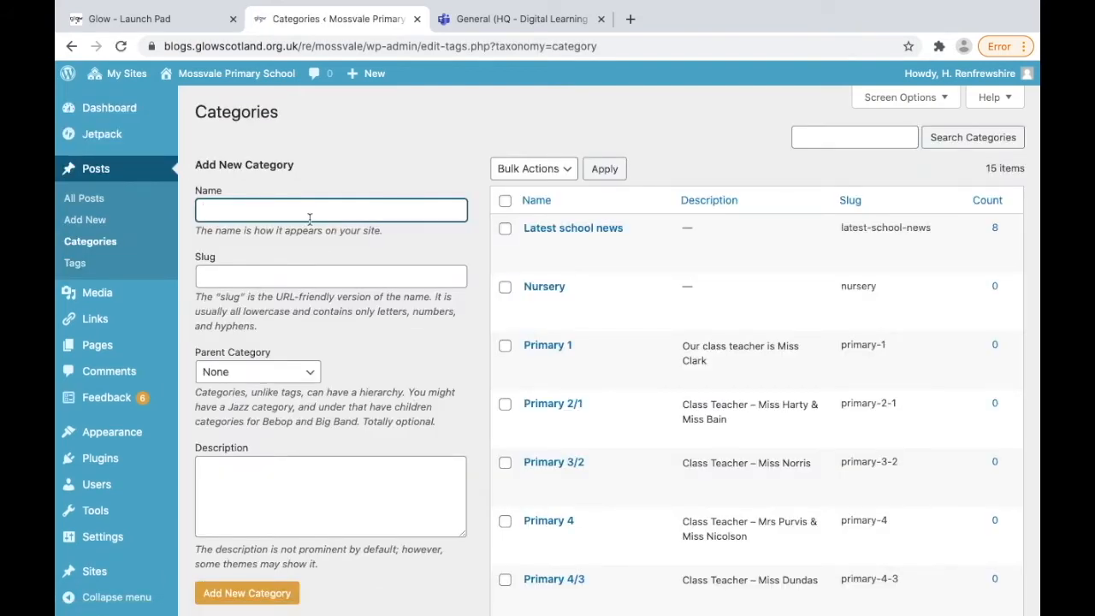
{"action": "type", "text": "Covid 19 -"}
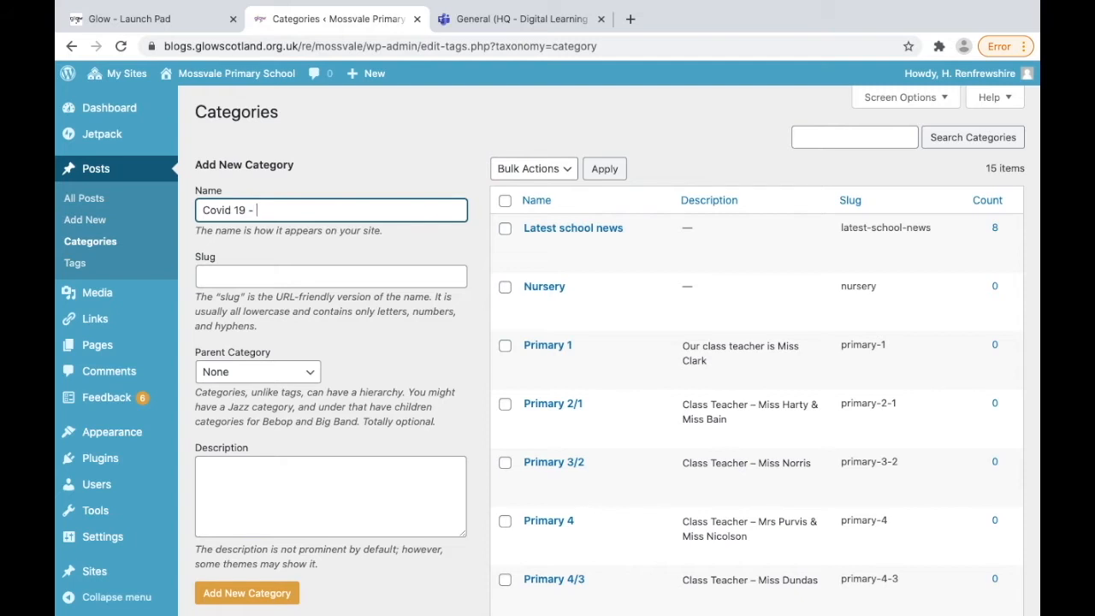
{"action": "type", "text": "Updates"}
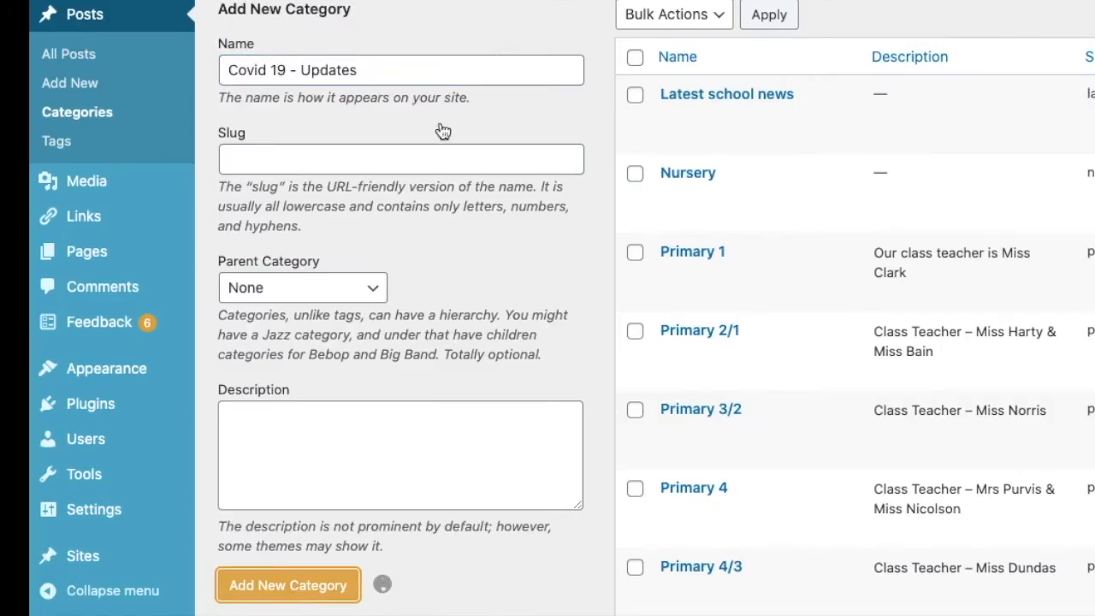
{"action": "left_click", "coordinate": [288, 585]}
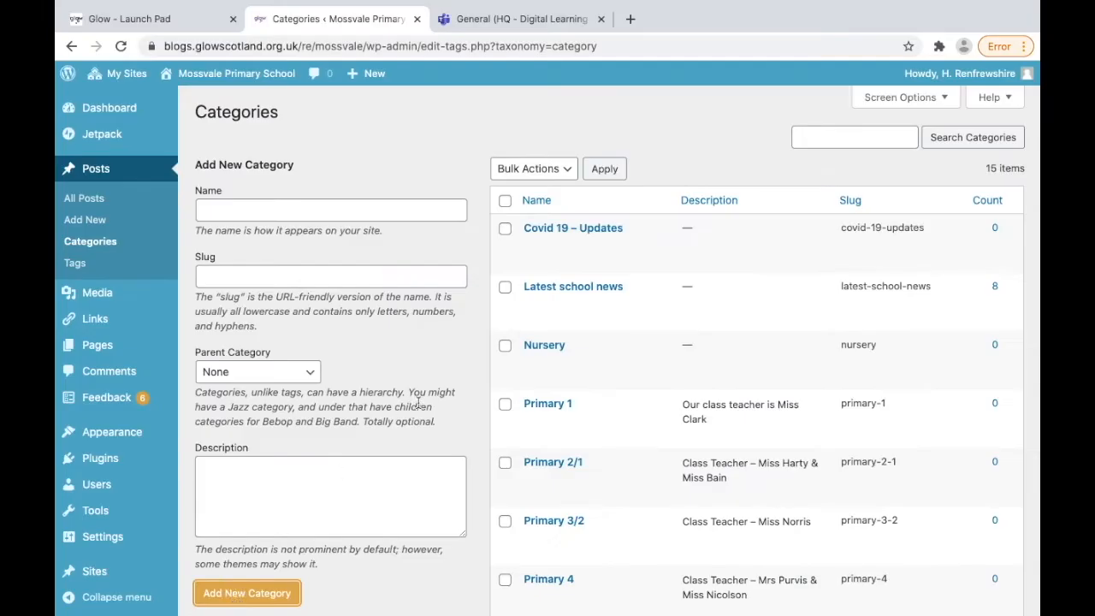
{"action": "mouse_move", "coordinate": [226, 145]}
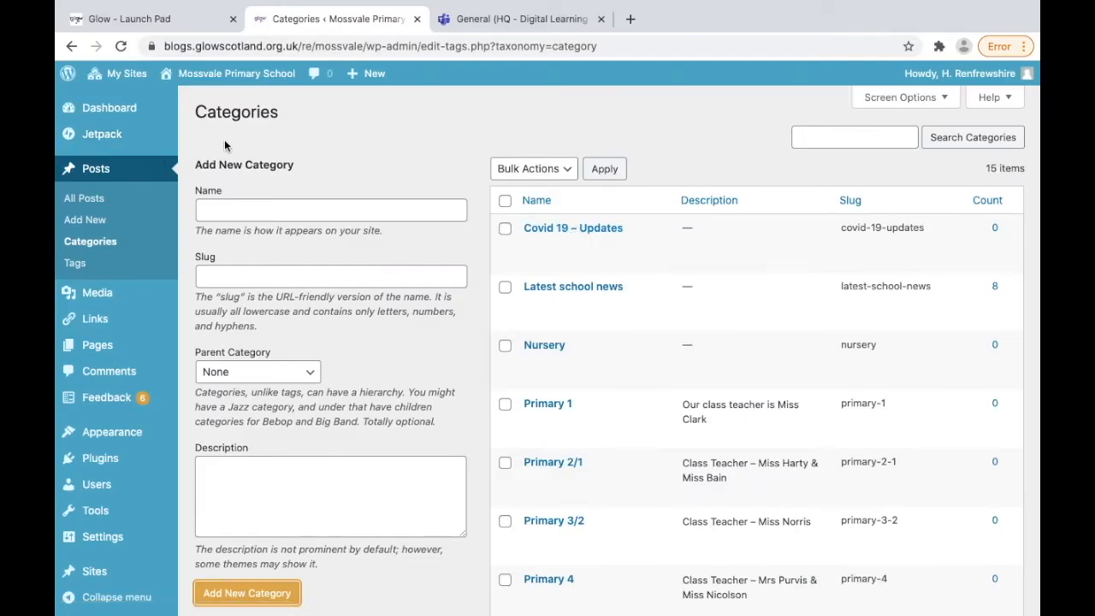
{"action": "mouse_move", "coordinate": [110, 106]}
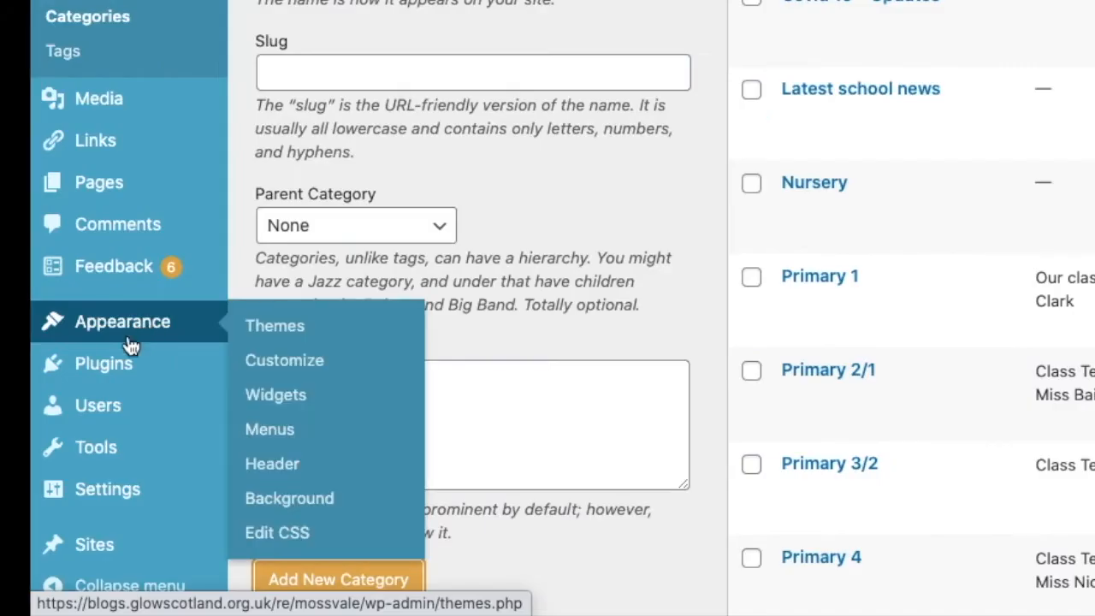
{"action": "mouse_move", "coordinate": [123, 326]}
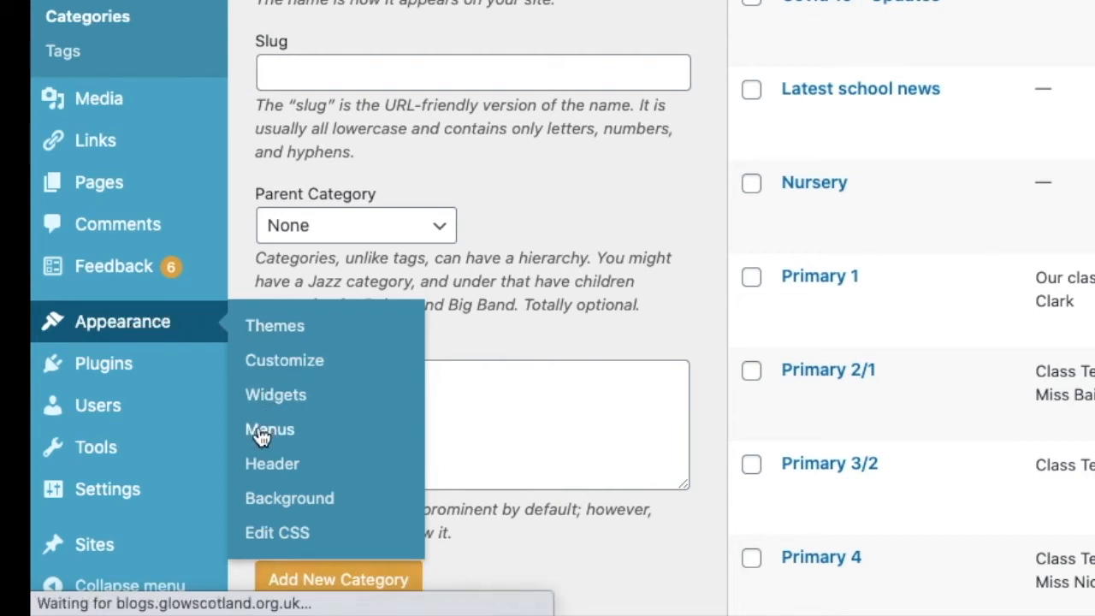
Step: In the menu editor, pick the Covid 19 - Updates category from the full categories list
{"action": "left_click", "coordinate": [270, 429]}
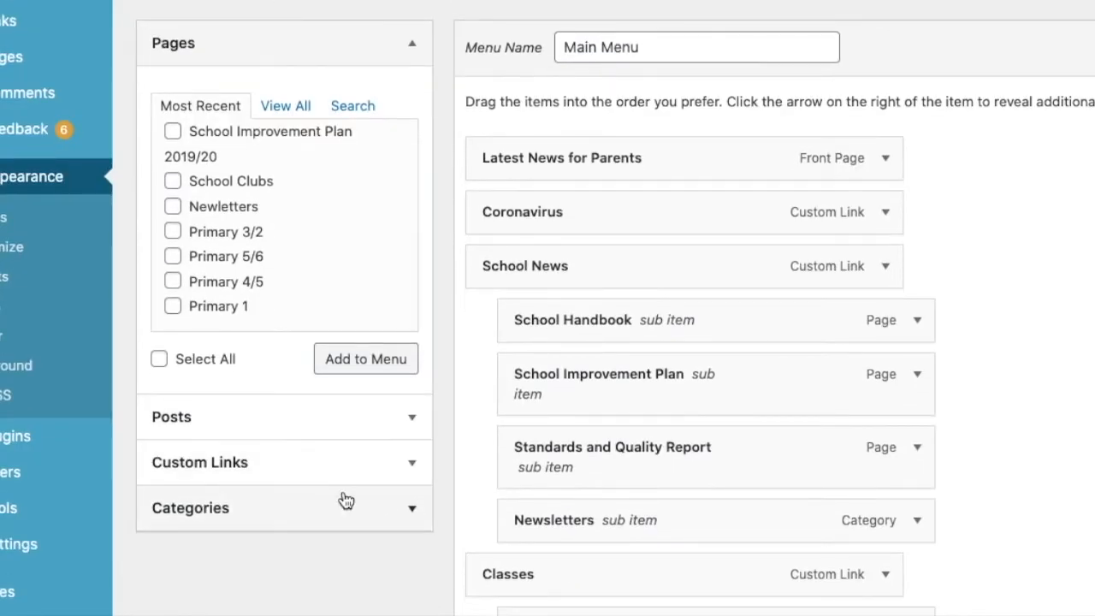
{"action": "left_click", "coordinate": [190, 506]}
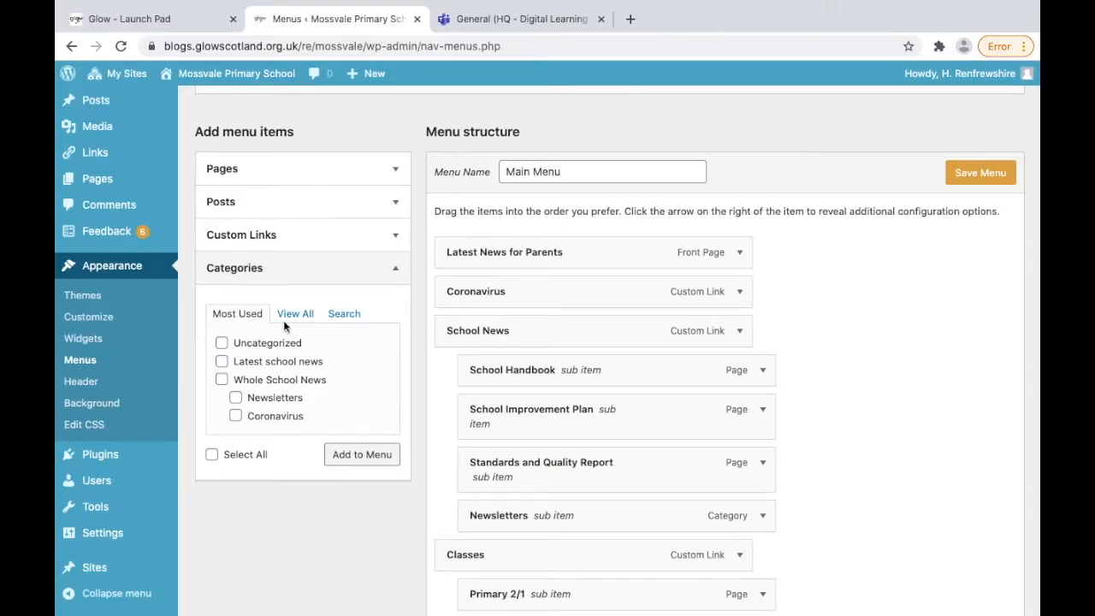
{"action": "left_click", "coordinate": [294, 314]}
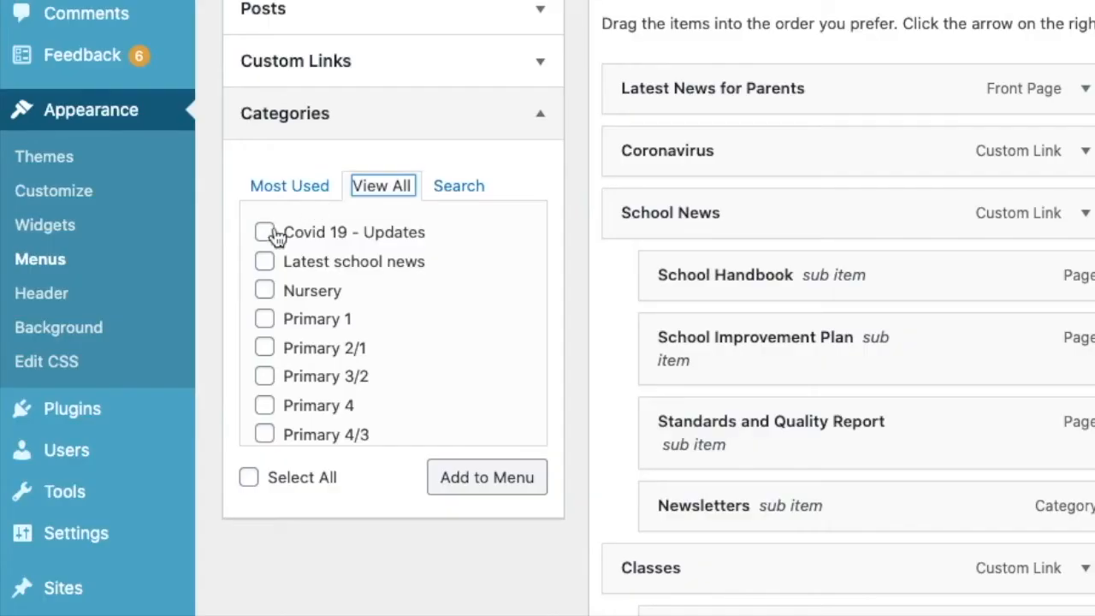
{"action": "left_click", "coordinate": [264, 232]}
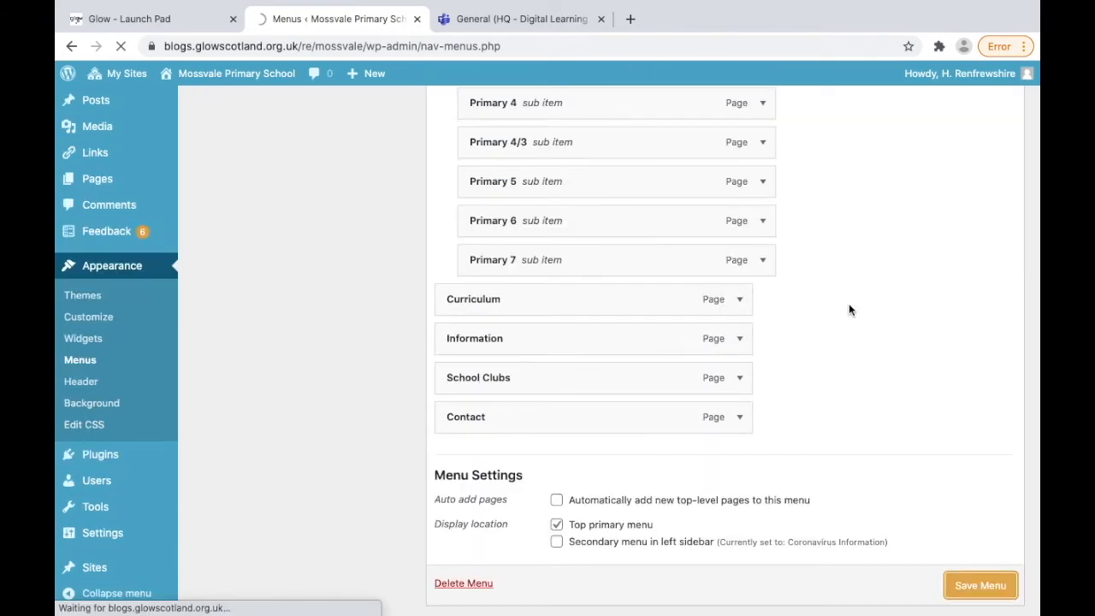
Step: Add it to the Main Menu and save the menu
{"action": "left_click", "coordinate": [980, 585]}
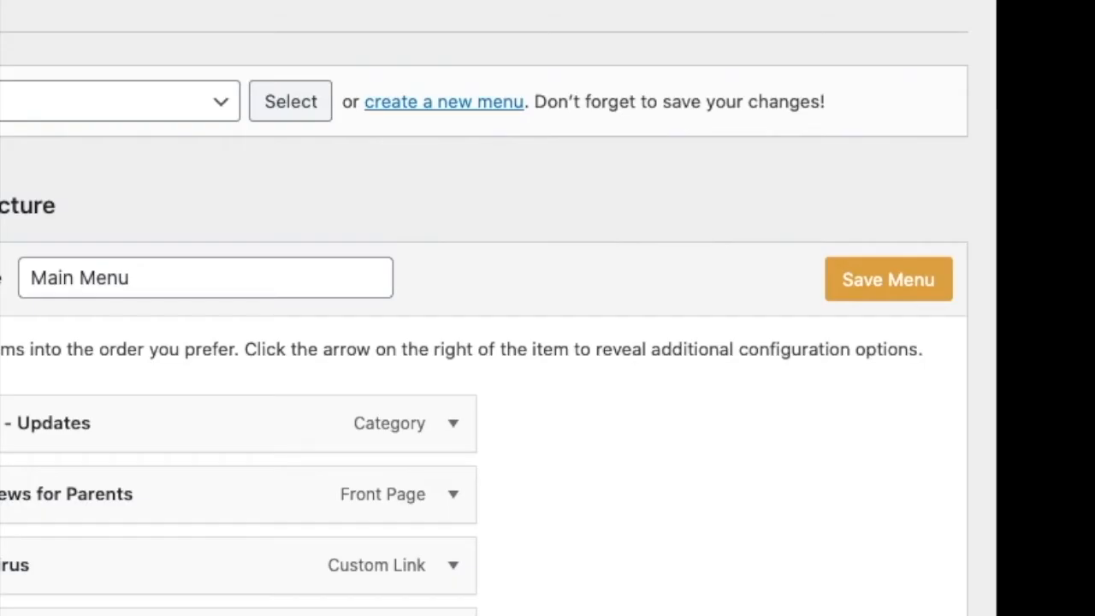
{"action": "left_click", "coordinate": [367, 72]}
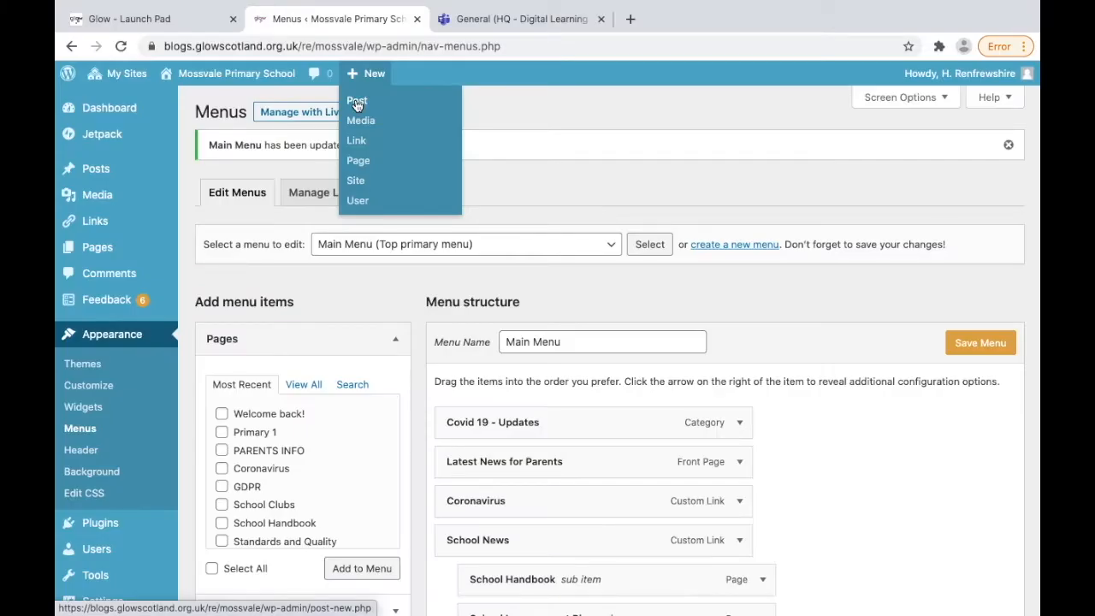
Step: Start a new post titled 'Covid 19 - Update 1st Ma…' and move to a new browser tab for a search
{"action": "left_click", "coordinate": [356, 101]}
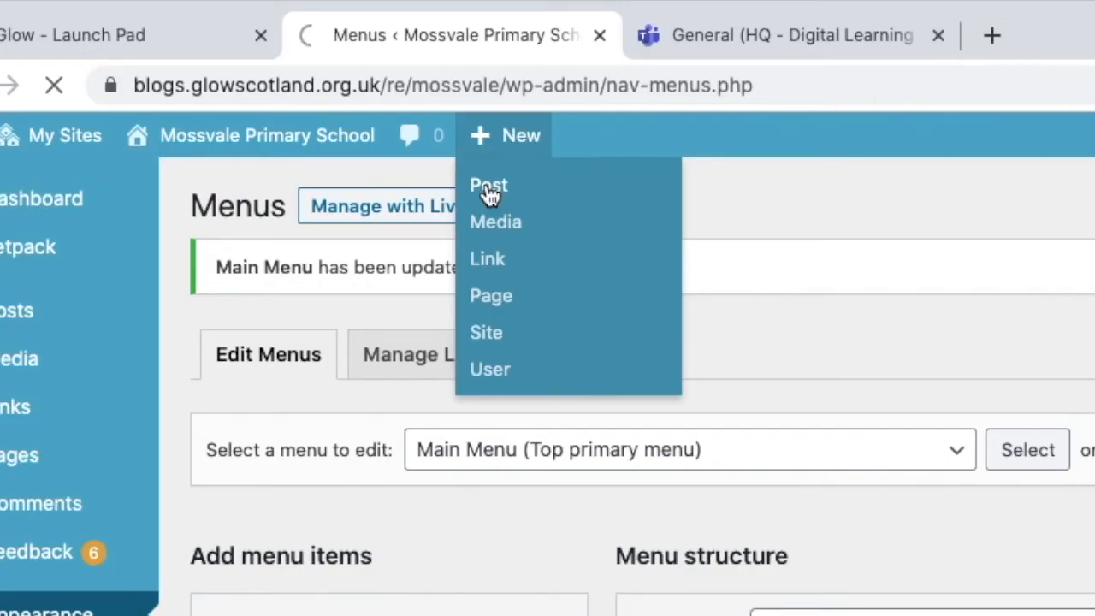
{"action": "left_click", "coordinate": [489, 184]}
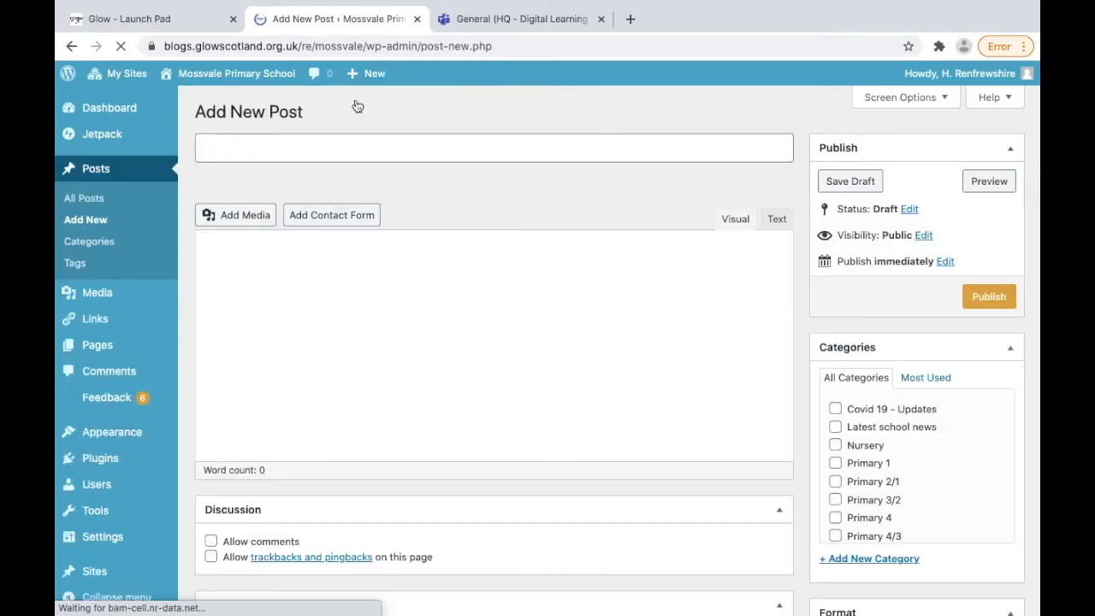
{"action": "type", "text": "Covid 19 -"}
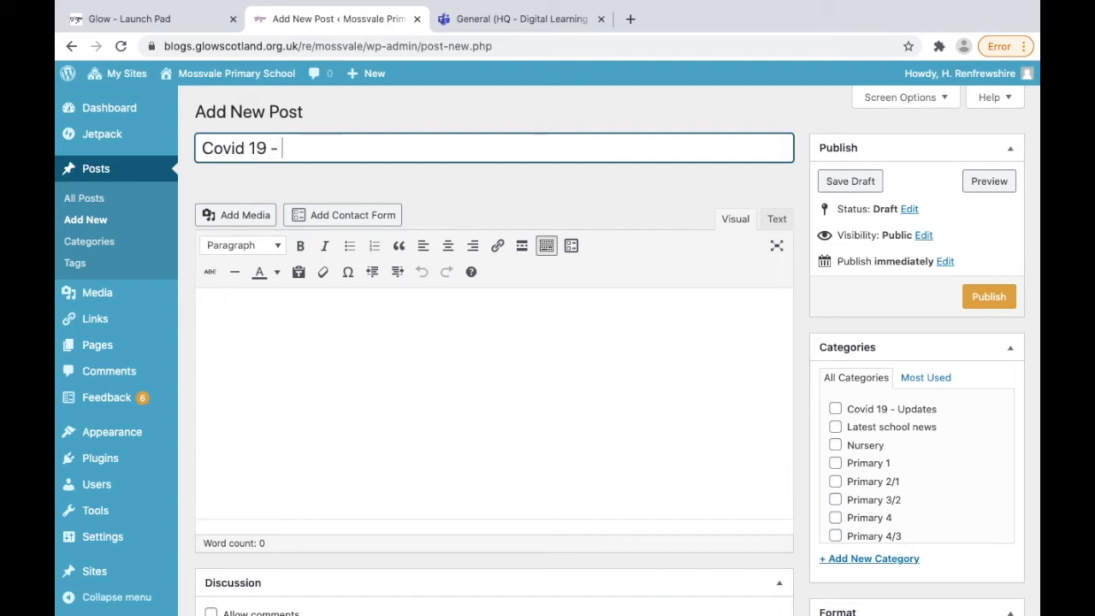
{"action": "type", "text": "Update"}
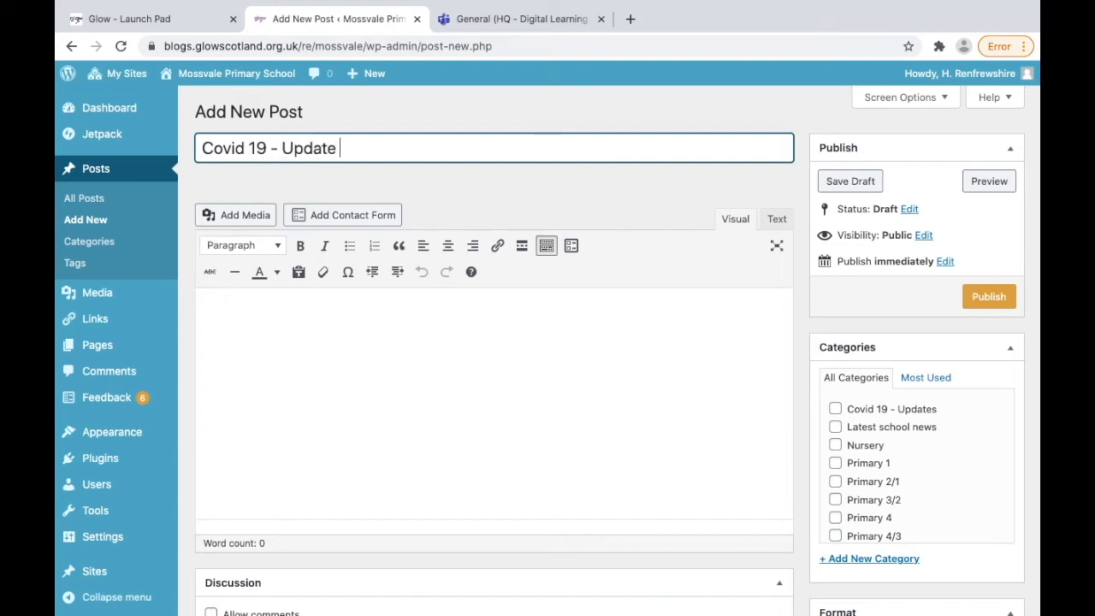
{"action": "type", "text": "1"}
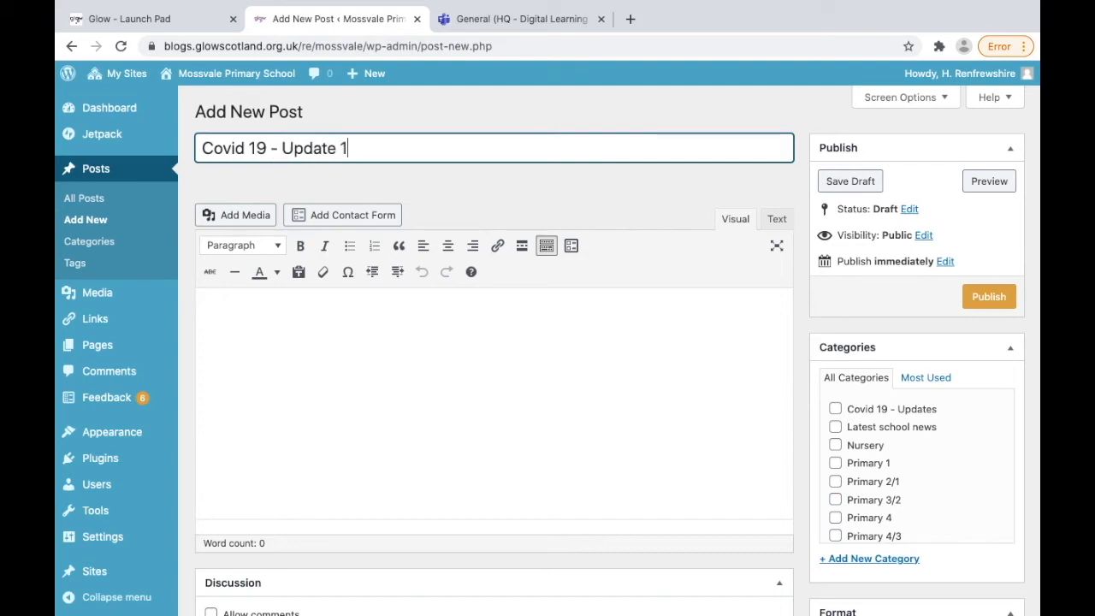
{"action": "type", "text": "st Ma"}
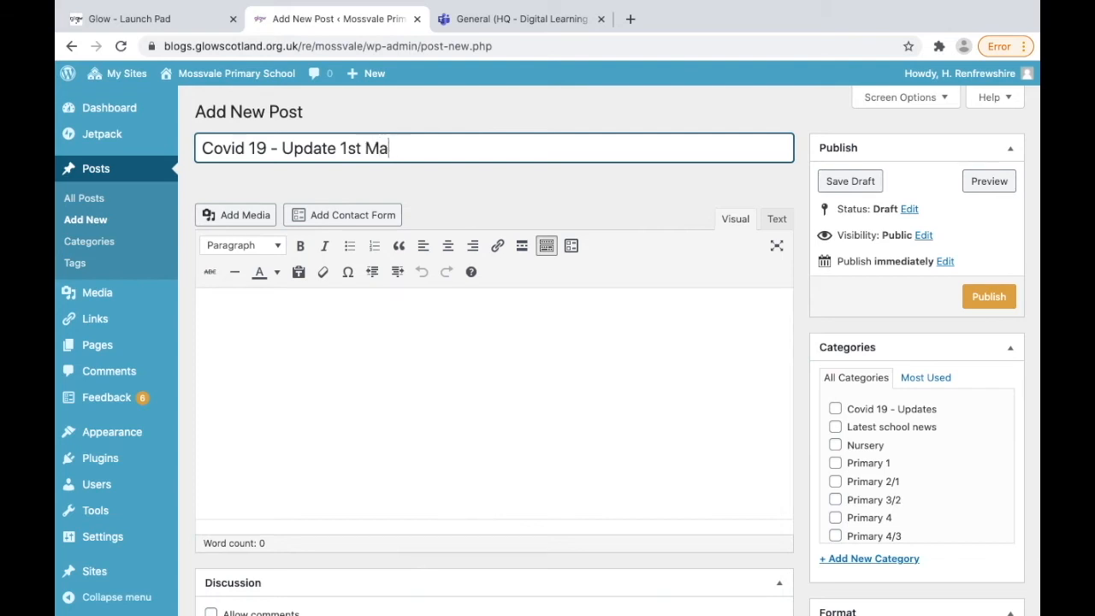
{"action": "left_click", "coordinate": [814, 19]}
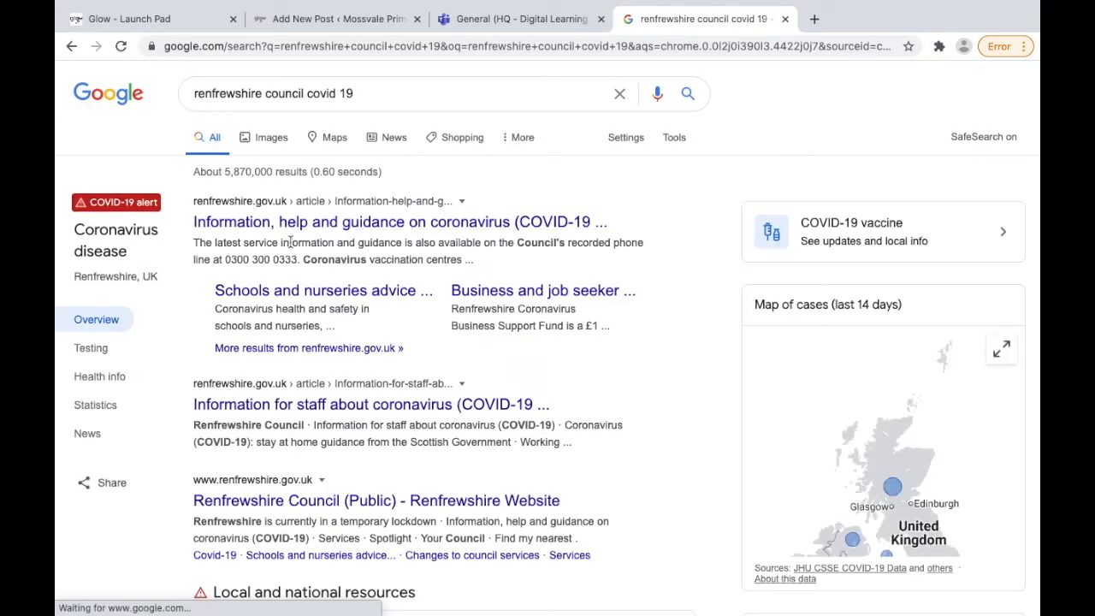
Step: Copy the Renfrewshire Council coronavirus guidance page address and return to the post draft
{"action": "left_click", "coordinate": [414, 221]}
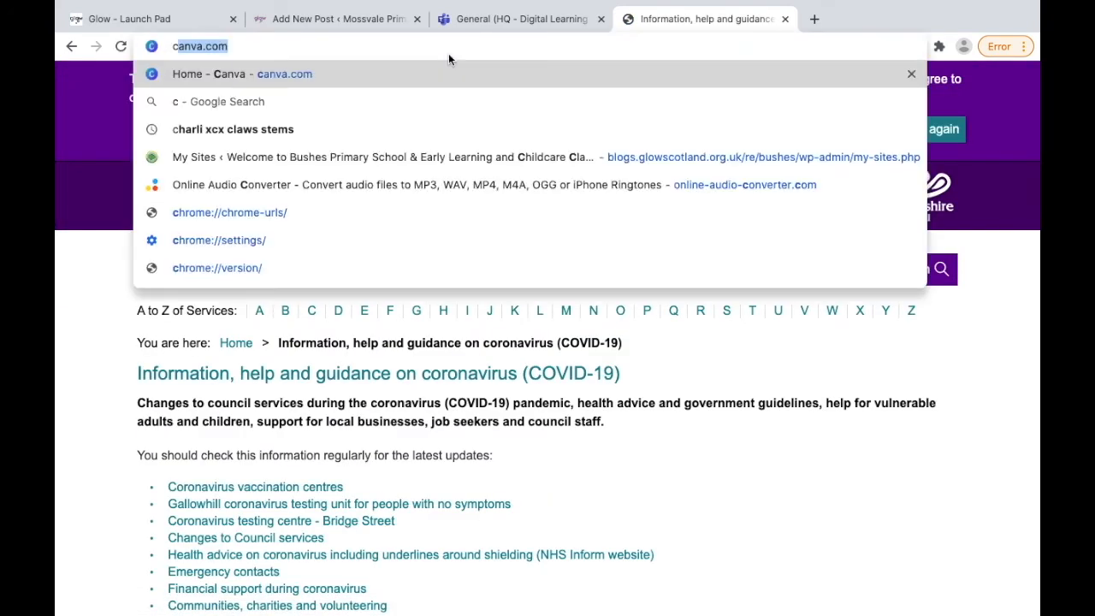
{"action": "type", "text": "cz"}
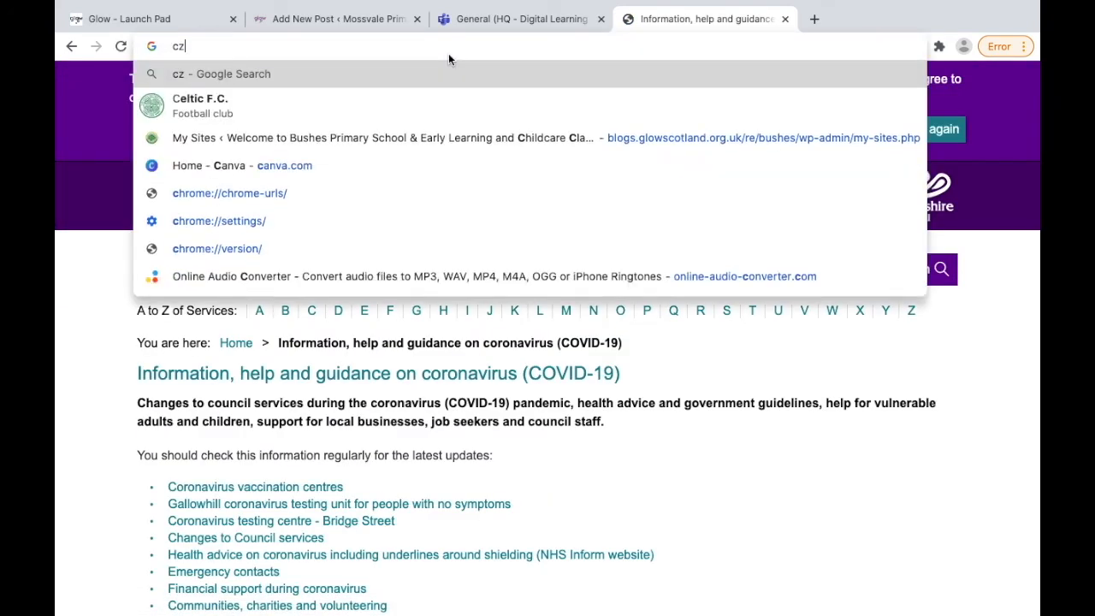
{"action": "type", "text": "canva.com"}
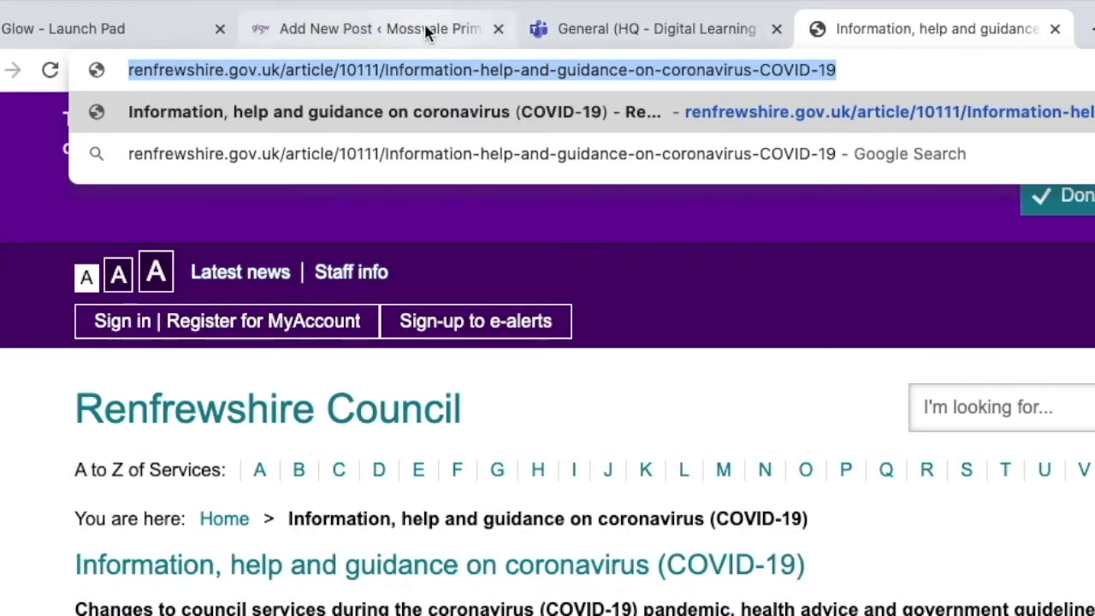
{"action": "left_click", "coordinate": [333, 18]}
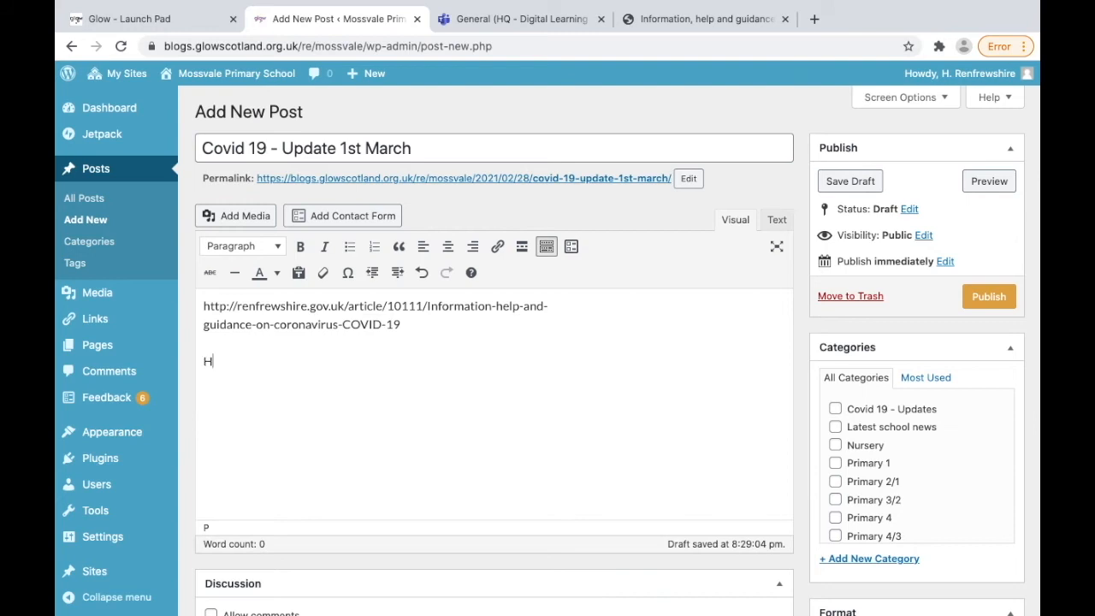
Step: Write 'Here is the latest guidance from Renfrewshire Council' and start a 'Click here' line in the post body
{"action": "type", "text": "ere is the"}
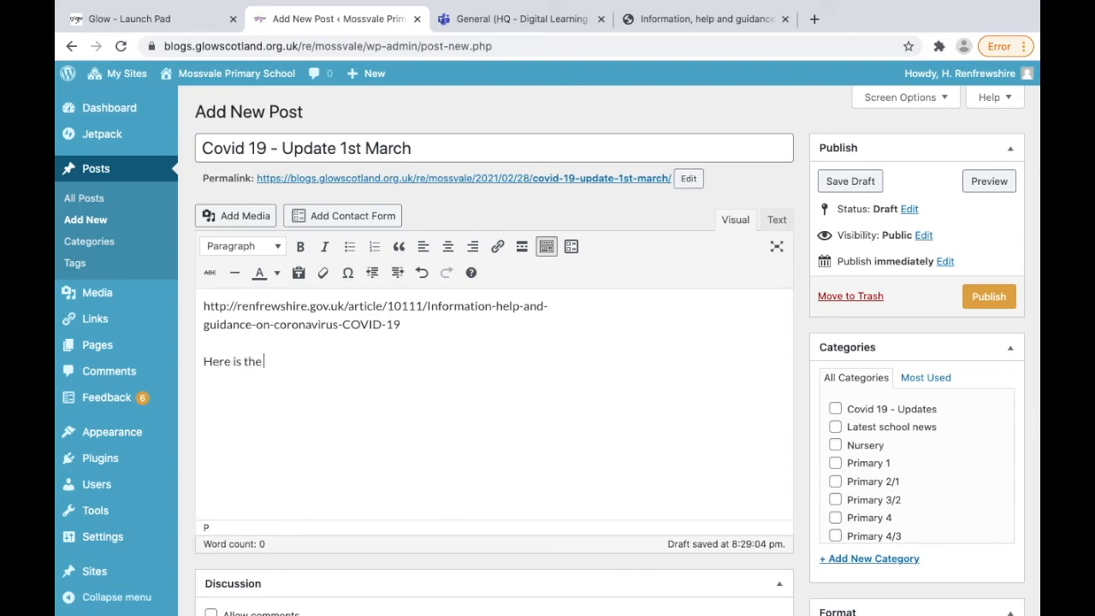
{"action": "type", "text": "latest"}
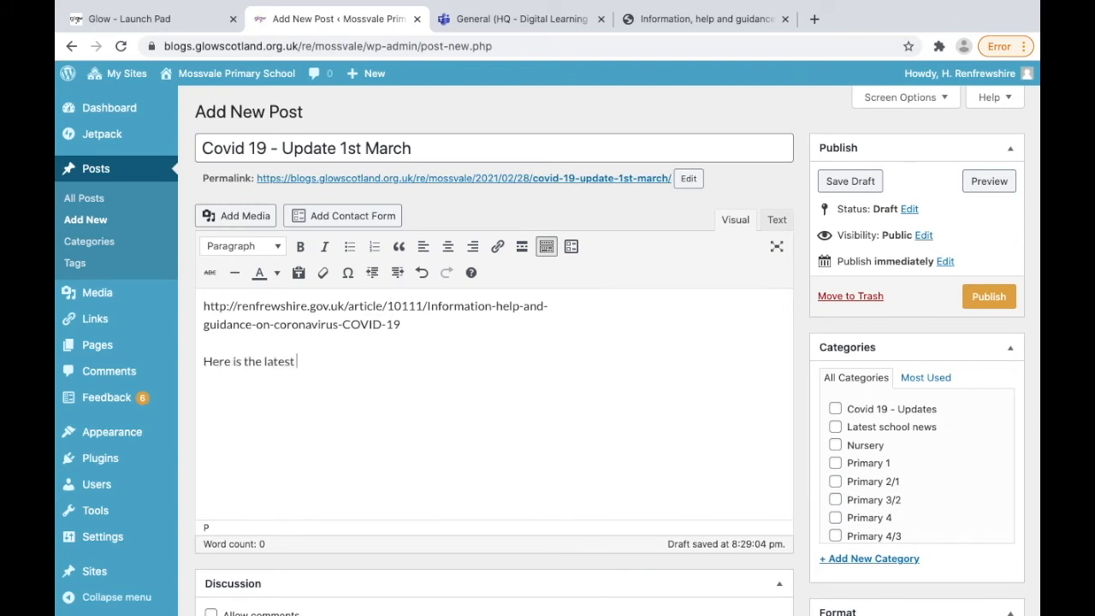
{"action": "type", "text": "guidance from"}
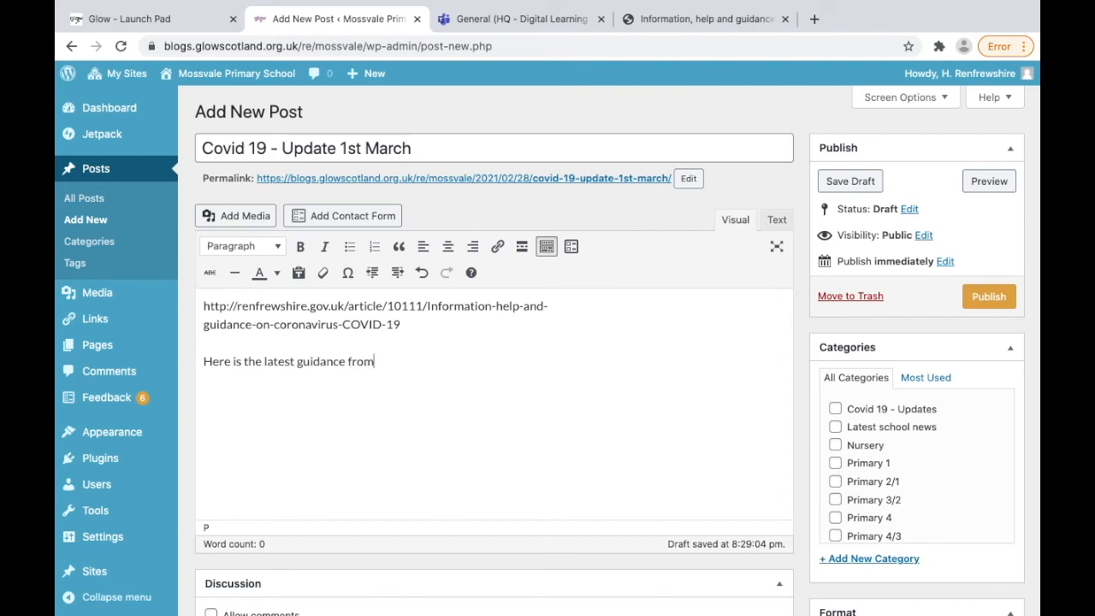
{"action": "type", "text": "Renfrewshire"}
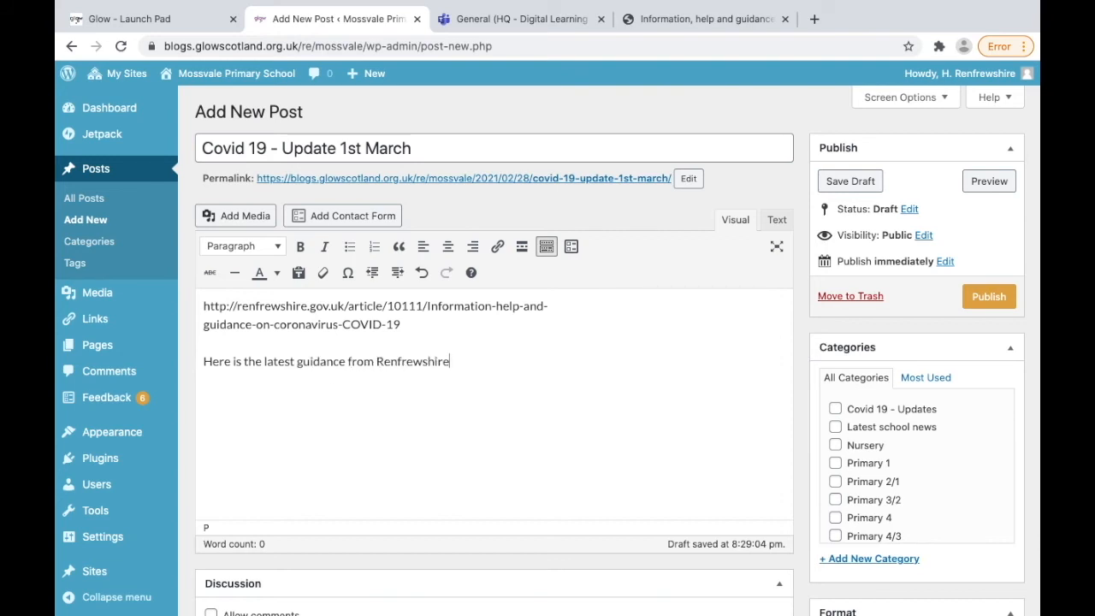
{"action": "type", "text": "Council"}
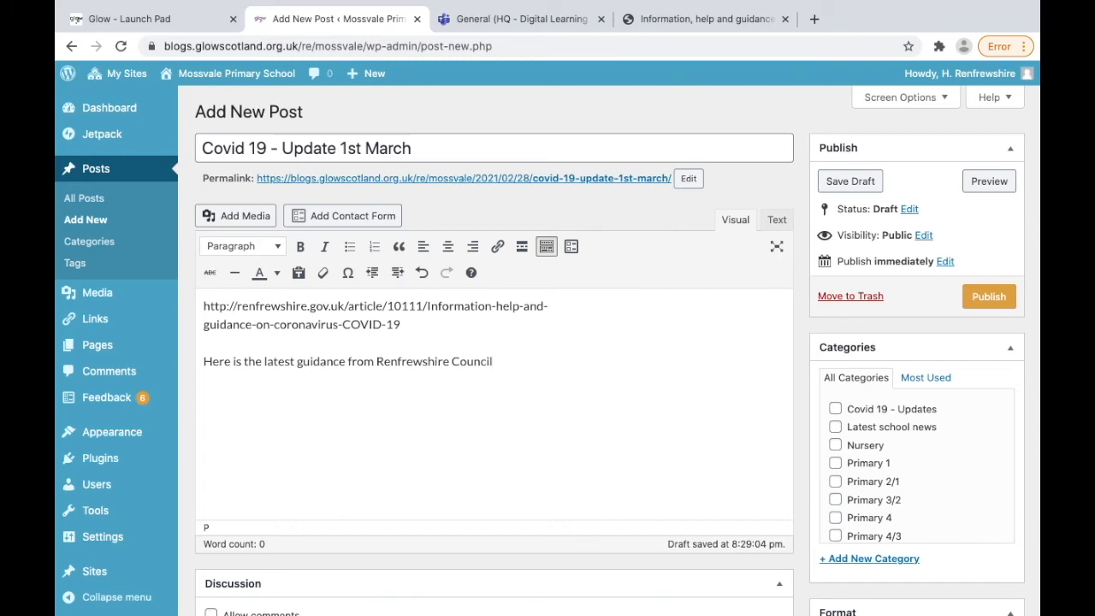
{"action": "type", "text": "Clik"}
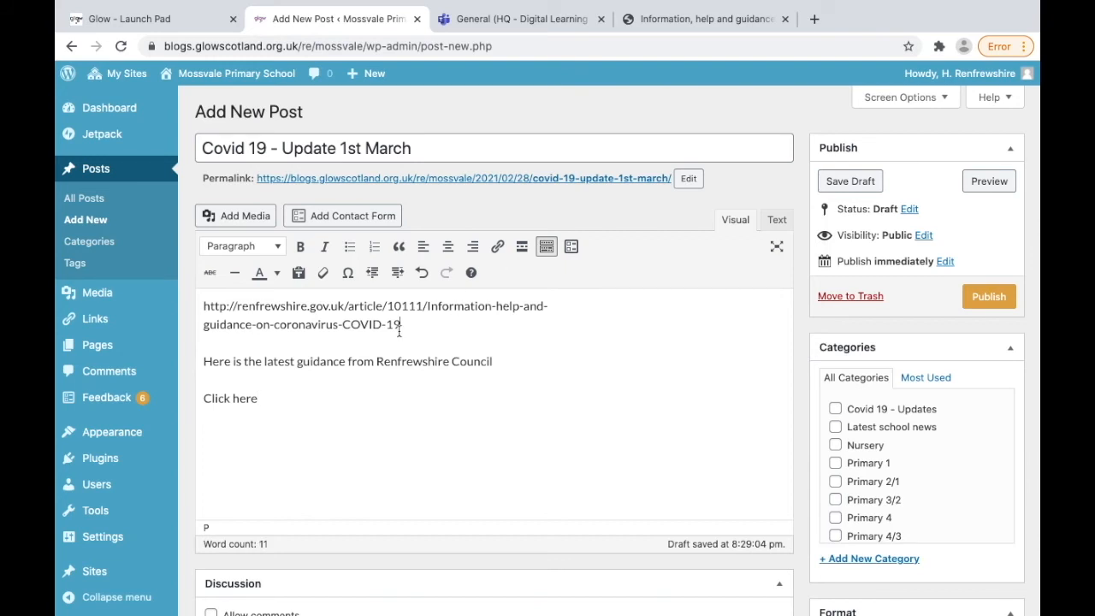
Step: Remove the raw URL and turn the word 'here' into a link to the council guidance
{"action": "left_click_drag", "start_coordinate": [204, 305], "coordinate": [400, 325]}
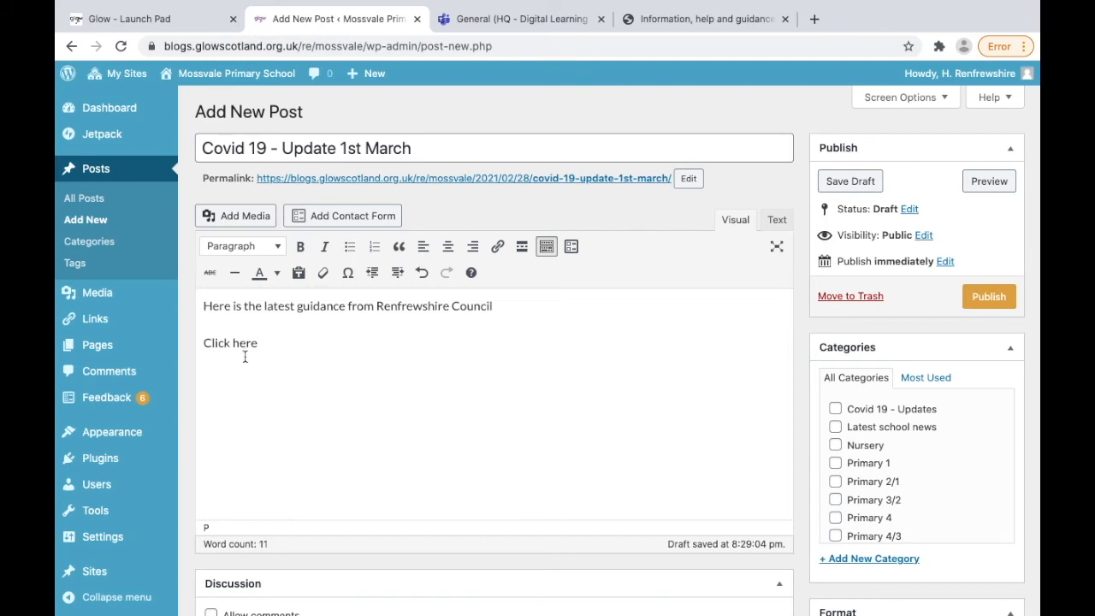
{"action": "double_click", "coordinate": [244, 342]}
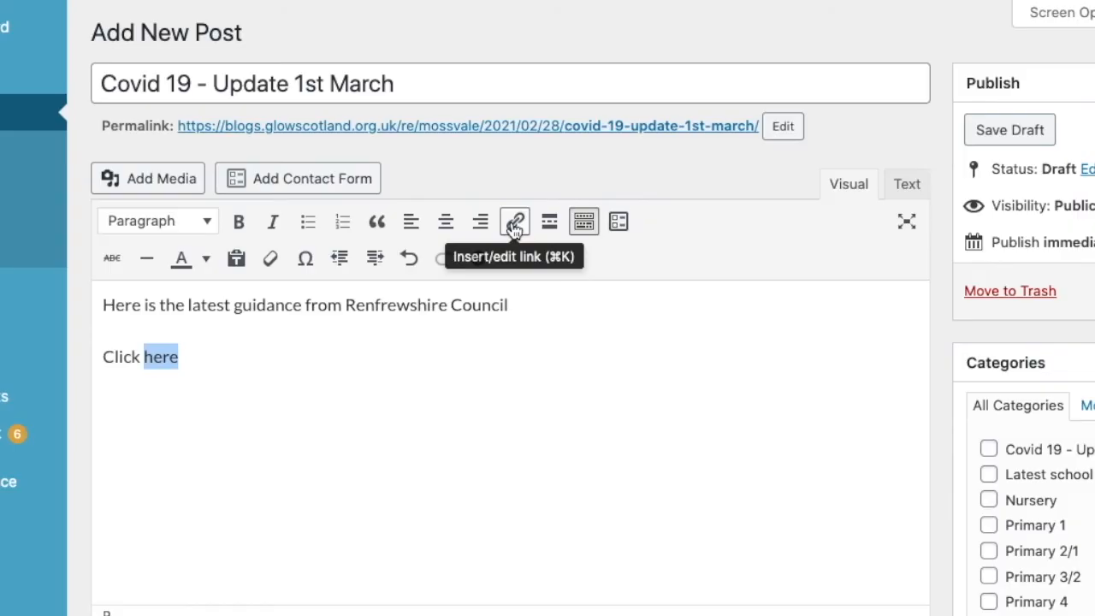
{"action": "left_click", "coordinate": [515, 220]}
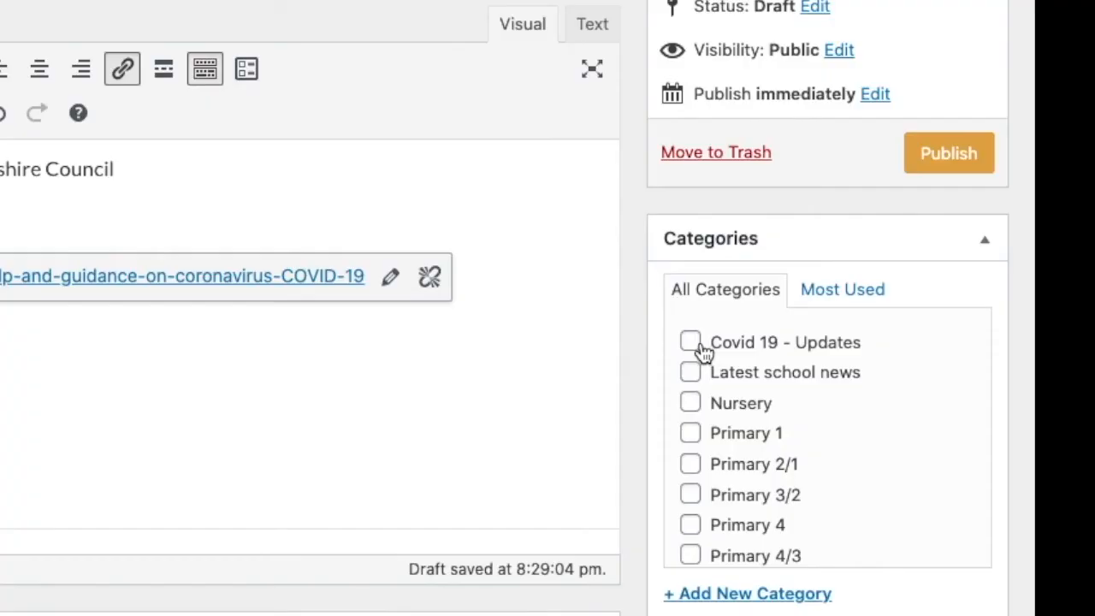
Step: File the post under Covid 19 - Updates and publish it
{"action": "left_click", "coordinate": [690, 342]}
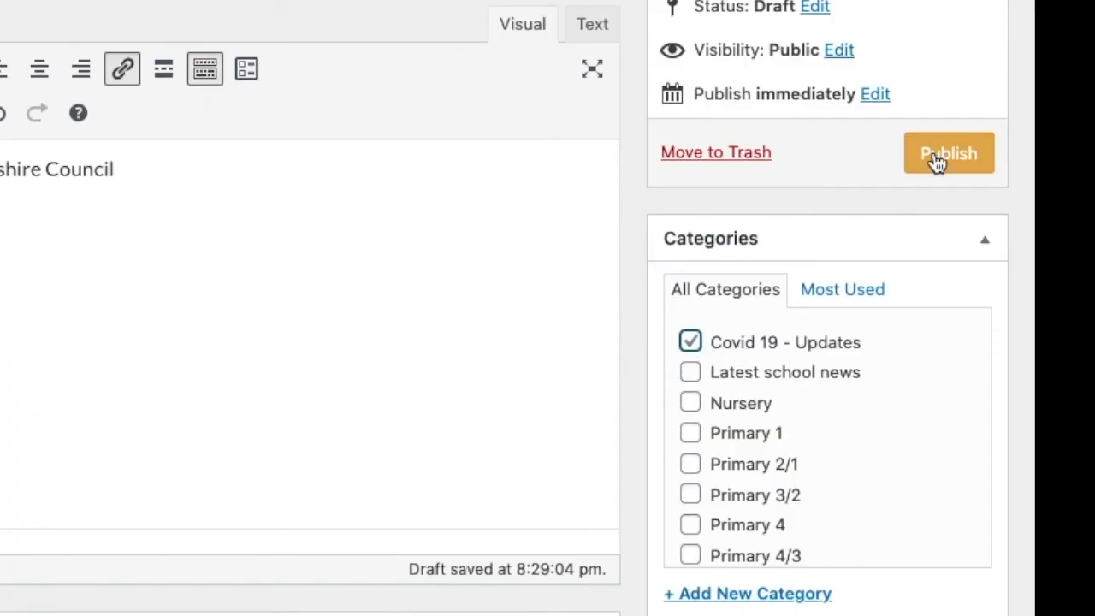
{"action": "left_click", "coordinate": [948, 153]}
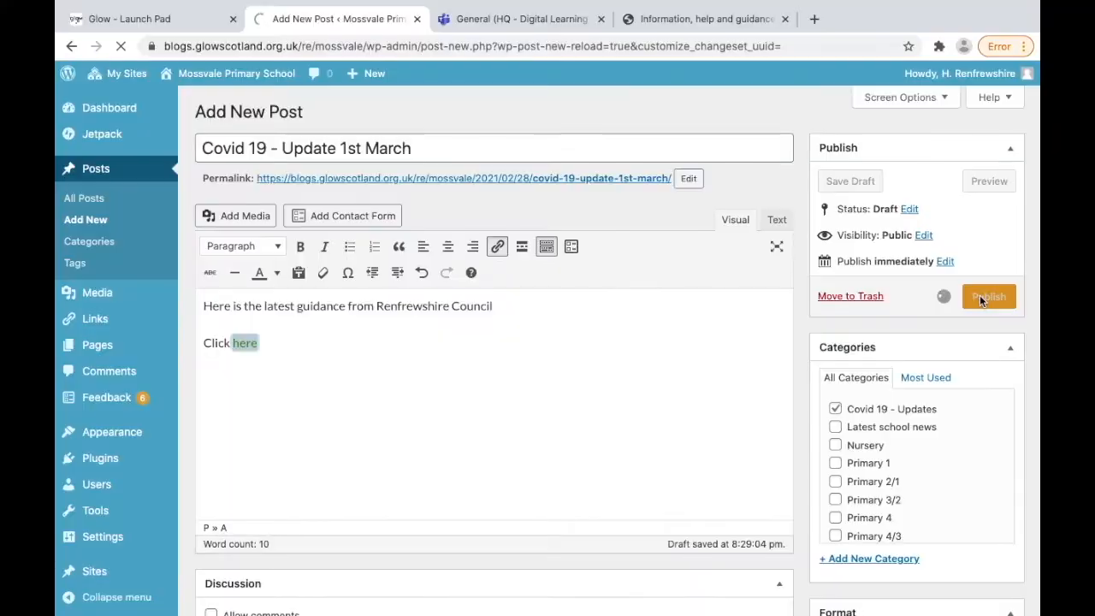
{"action": "left_click", "coordinate": [990, 296]}
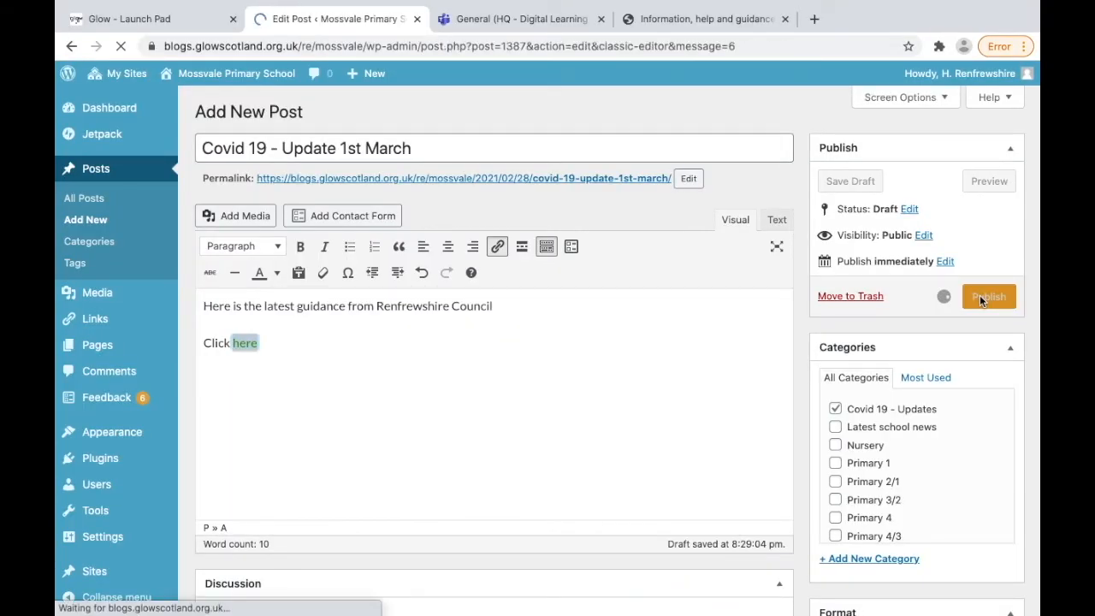
{"action": "left_click", "coordinate": [989, 296]}
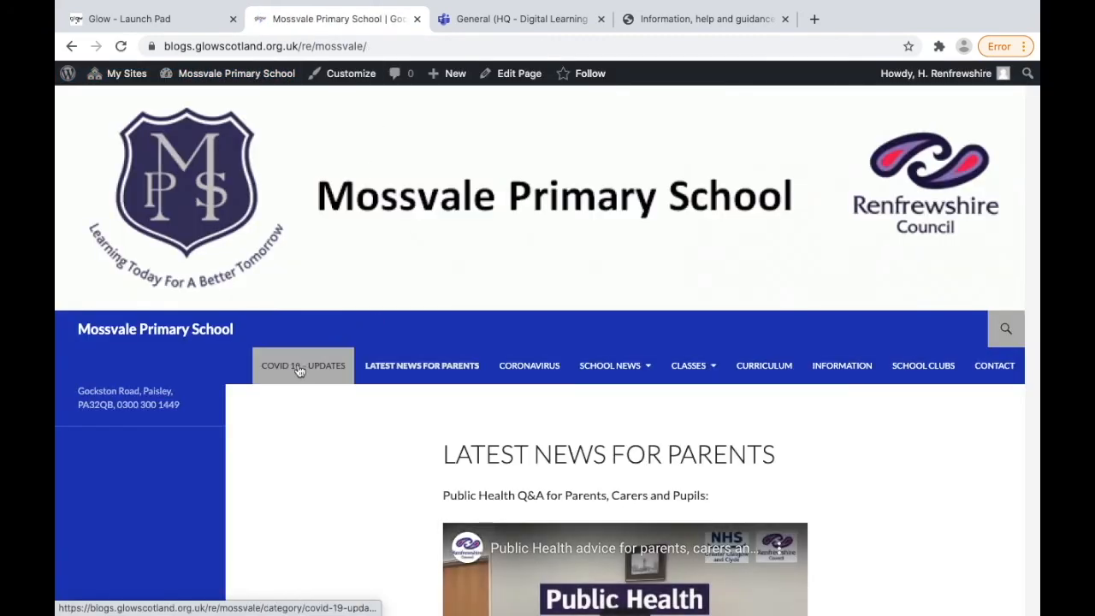
Step: View the Covid 19 - Updates category page on the site and check the published post
{"action": "left_click", "coordinate": [303, 366]}
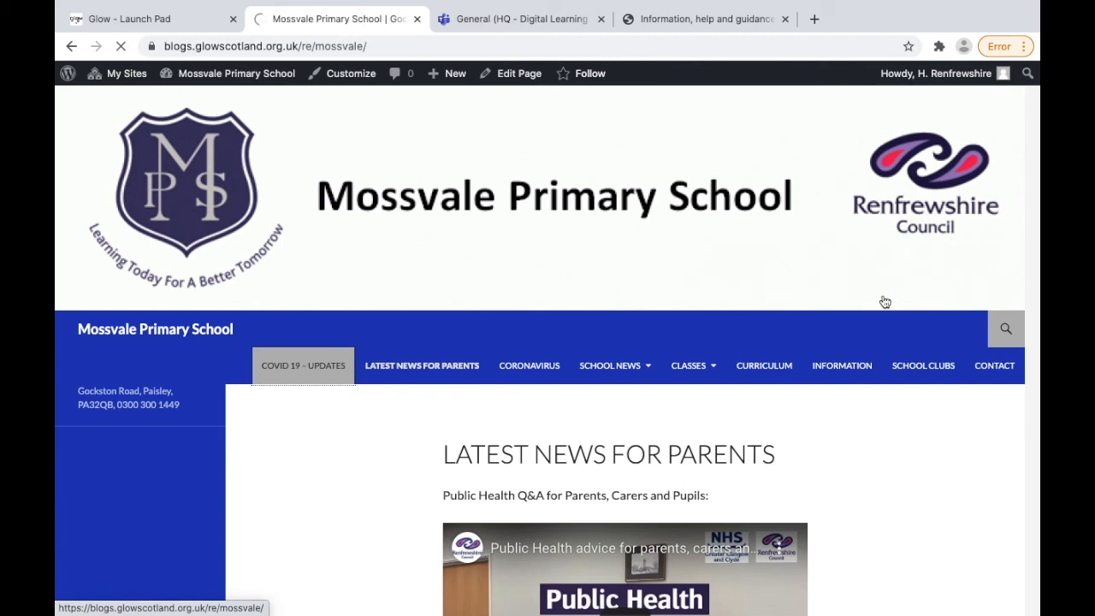
{"action": "scroll", "scroll_direction": "down", "scroll_amount": 3}
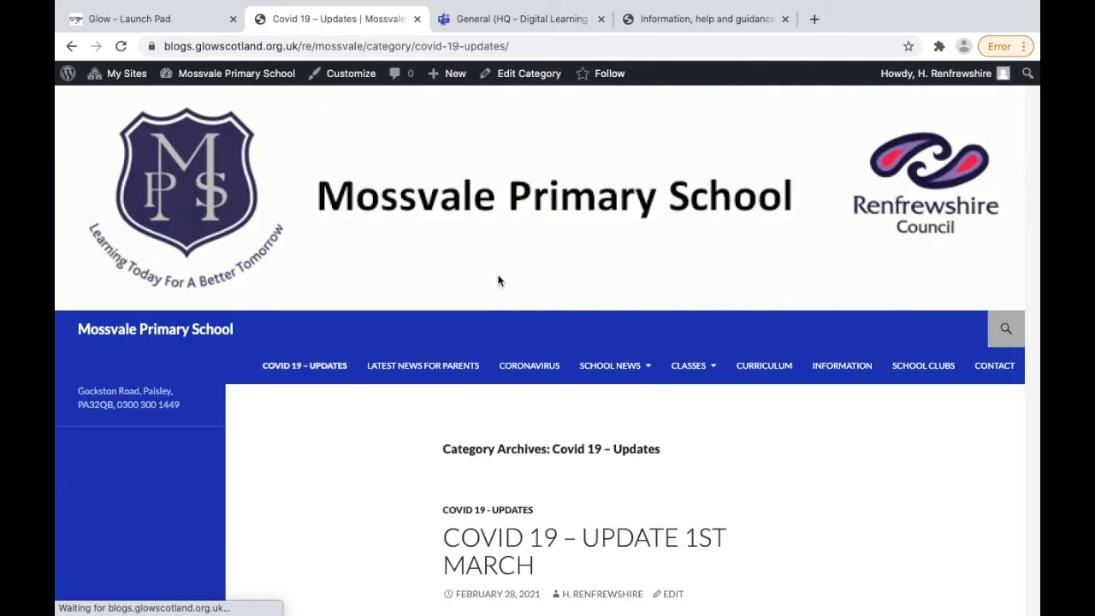
{"action": "scroll", "scroll_direction": "down", "scroll_amount": 3}
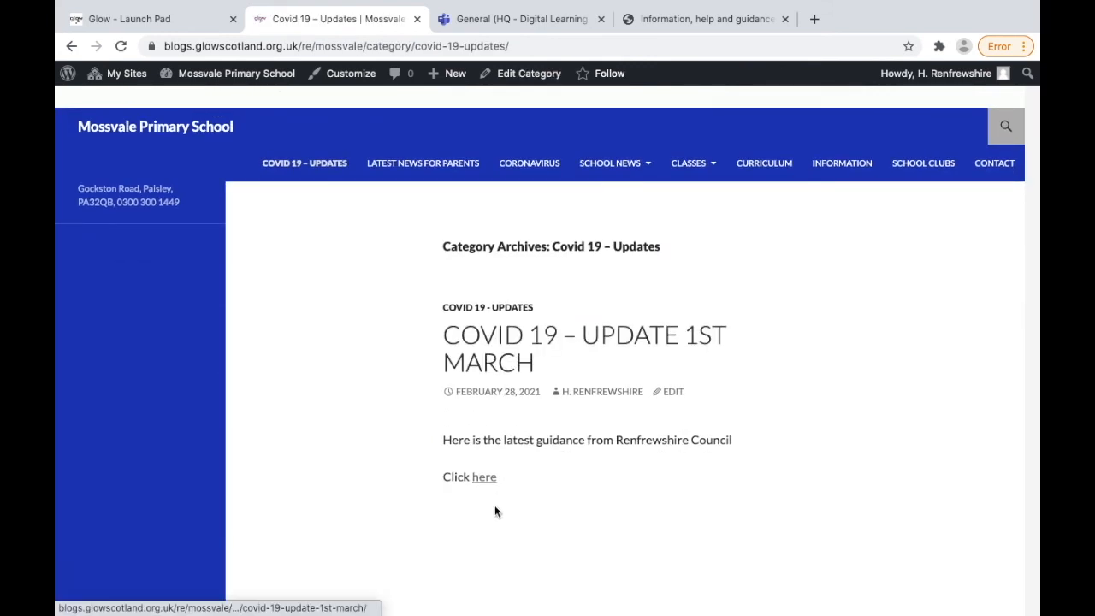
{"action": "left_click", "coordinate": [484, 476]}
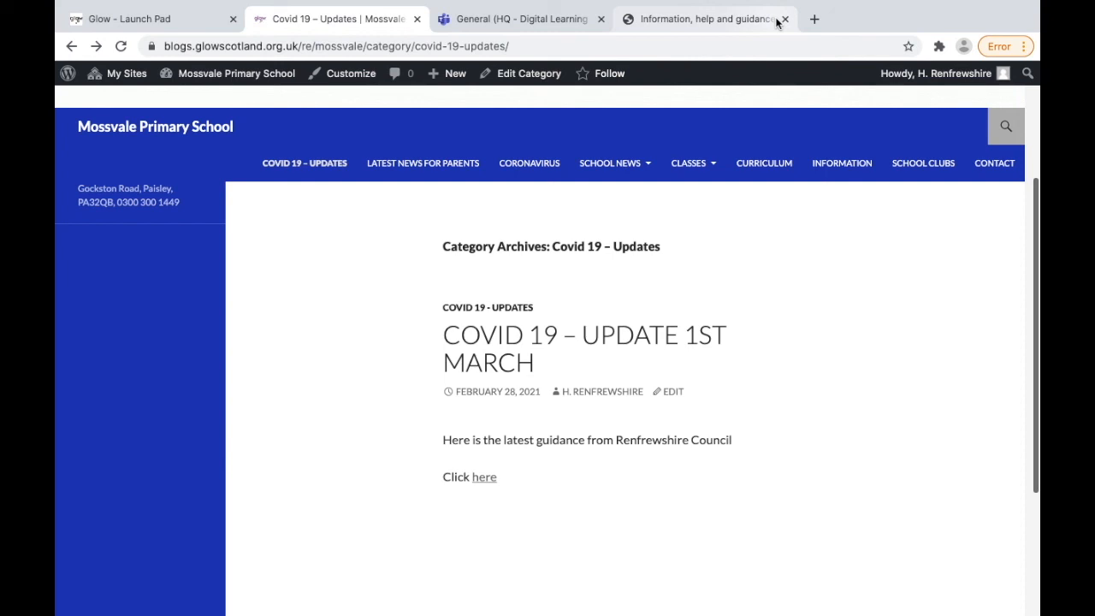
{"action": "mouse_move", "coordinate": [781, 21]}
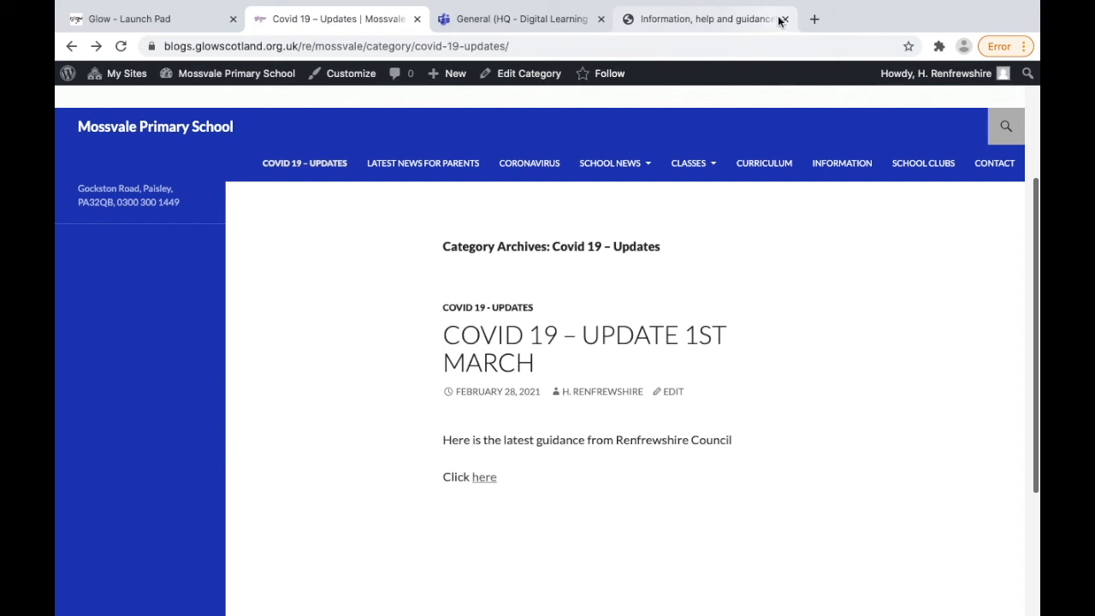
Step: Return to the site's admin Dashboard from the admin bar
{"action": "left_click", "coordinate": [236, 72]}
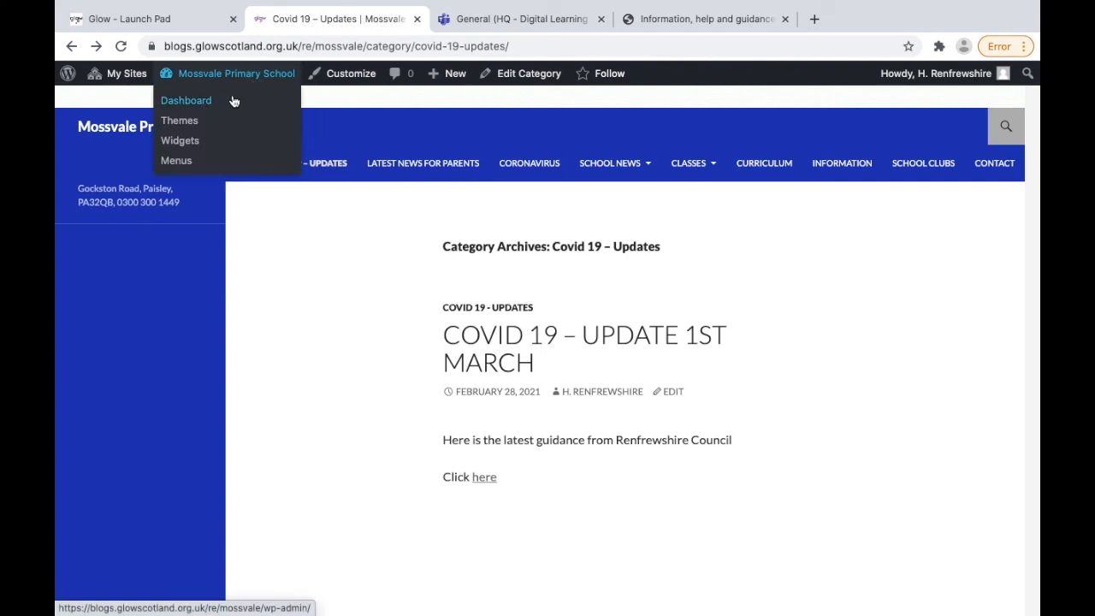
{"action": "left_click", "coordinate": [184, 99]}
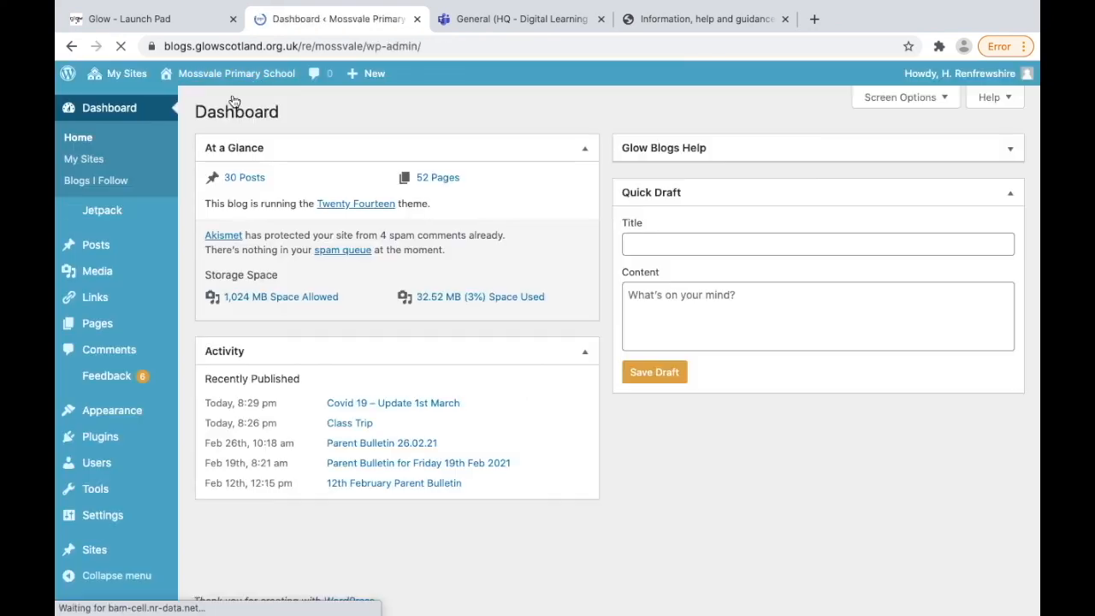